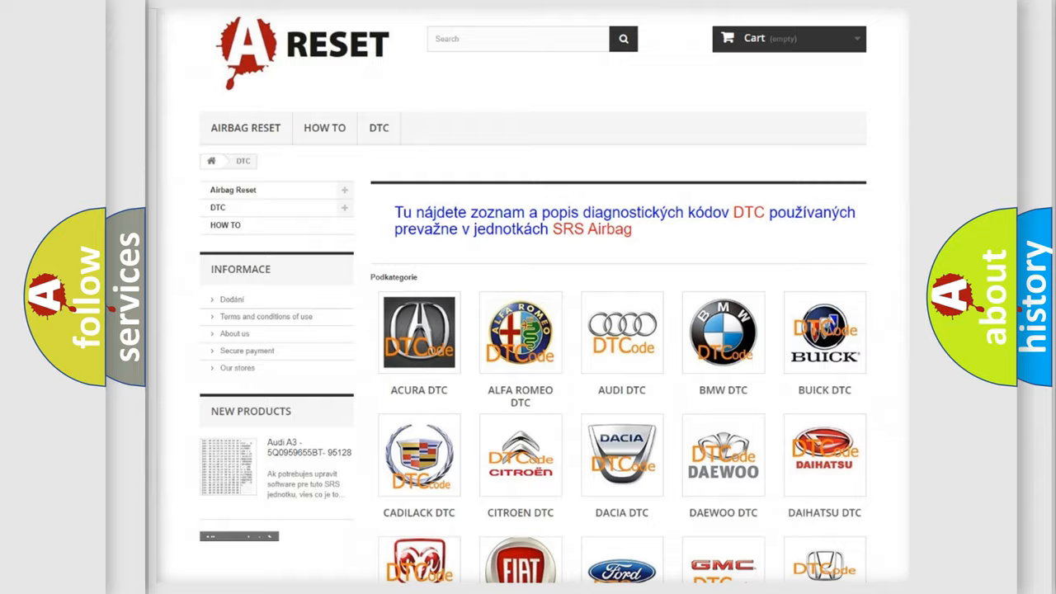
Step: Scroll down the DTC brand list toward the Saturn logo
scroll(down, 3)
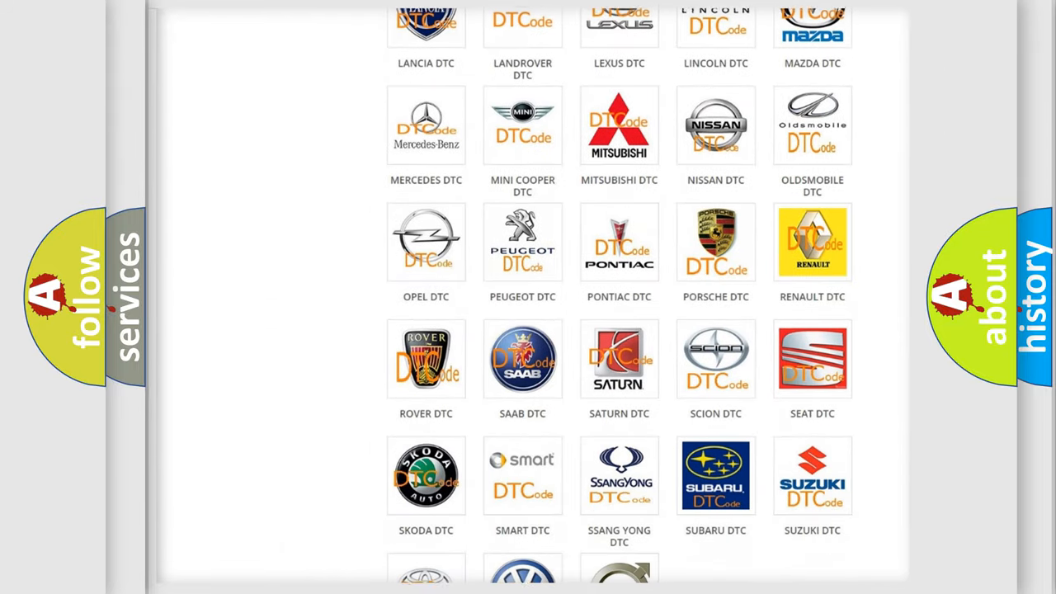
scroll(down, 3)
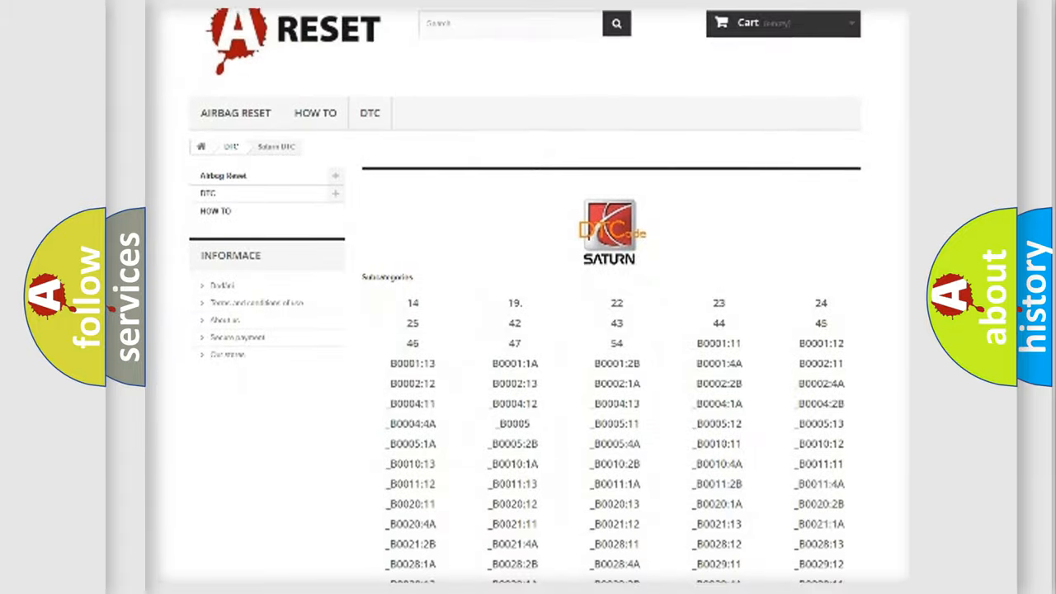
scroll(down, 3)
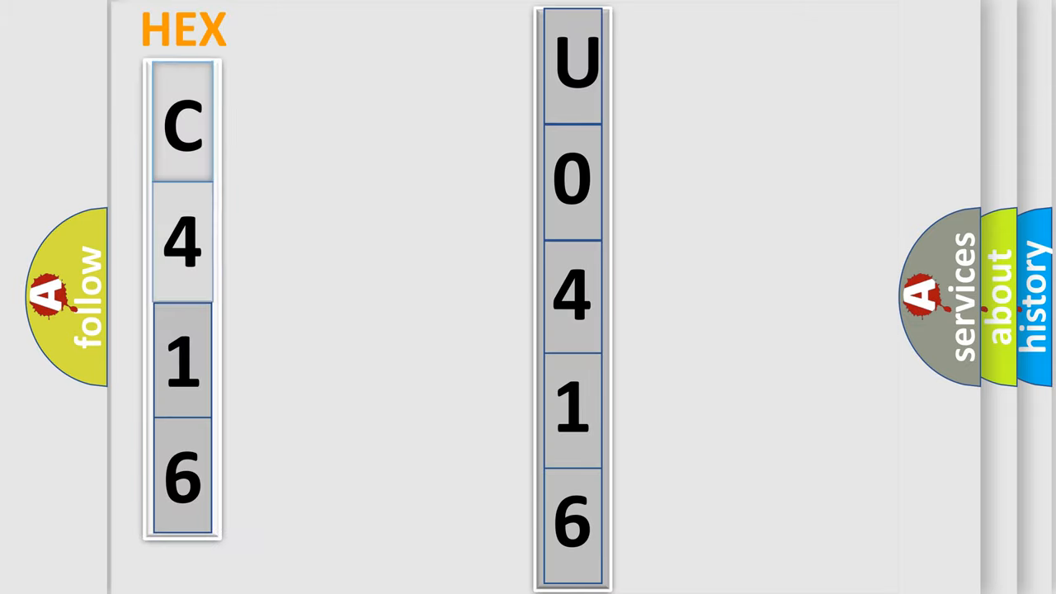
Step: Advance to the slide showing hex C416 decoded as U0416
click(182, 123)
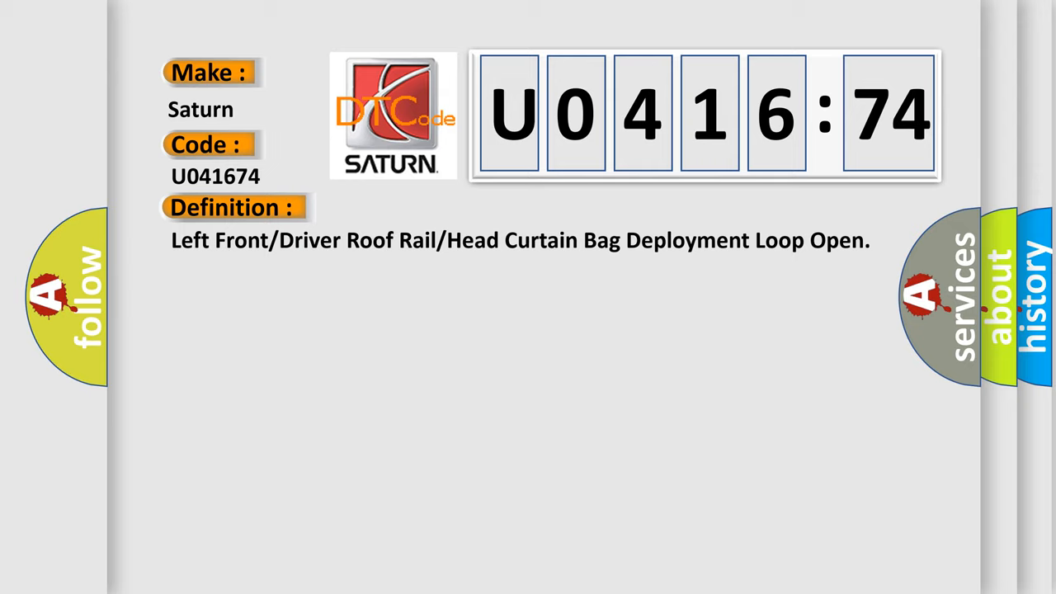
Step: Advance to show Make Saturn, Code U041674, and the head curtain deployment loop definition
click(429, 207)
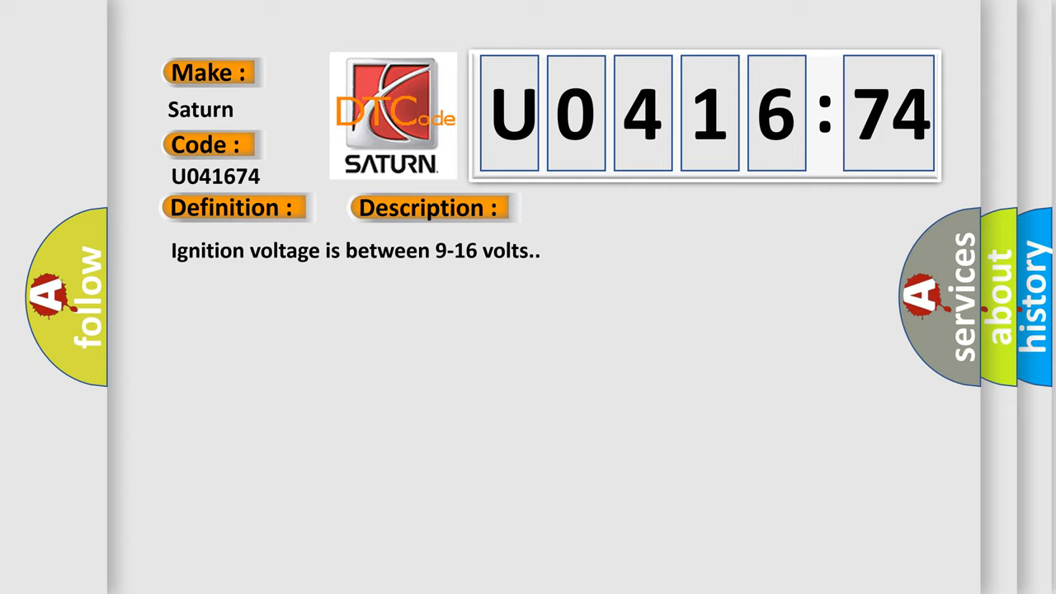
Step: Advance to reveal the Description and roof rail circuit voltage Cause text
click(603, 207)
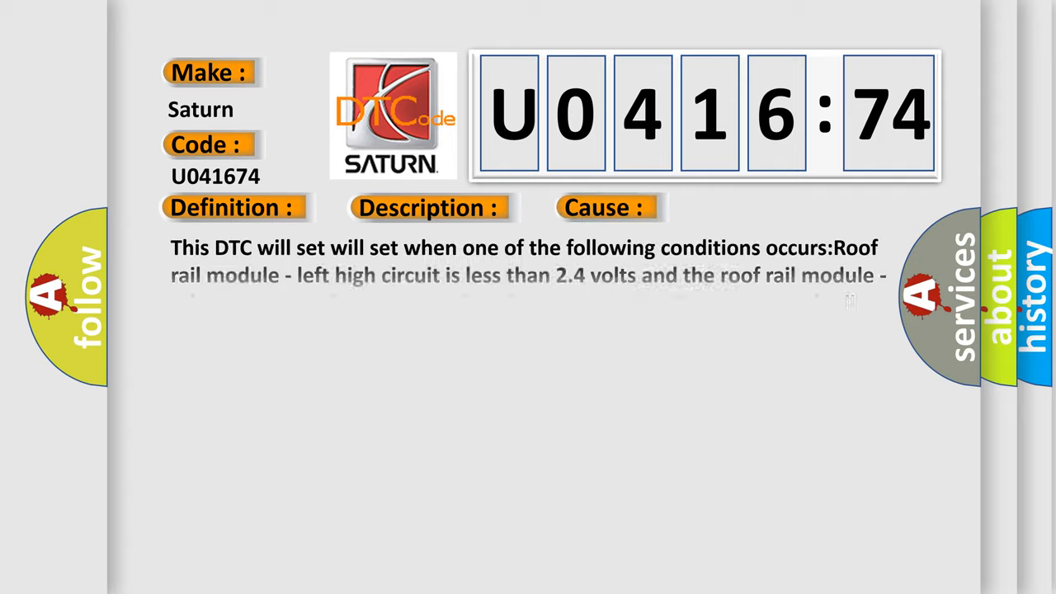